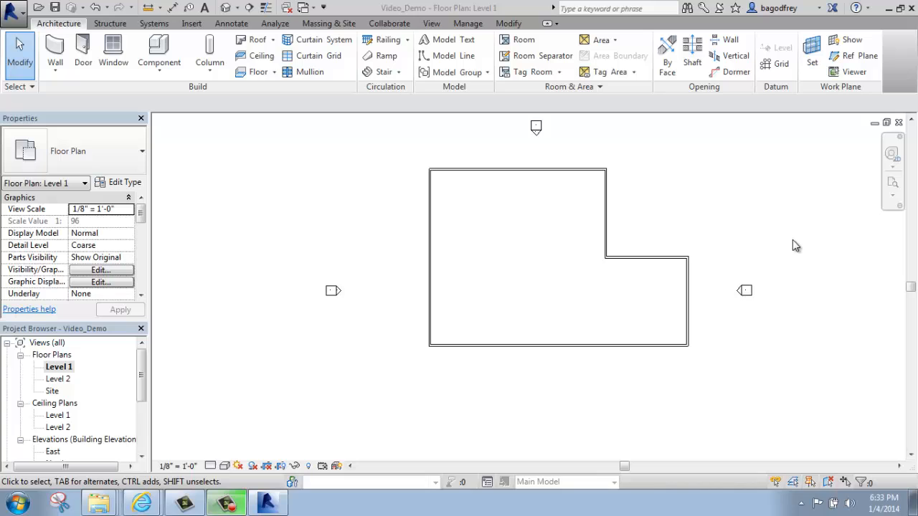
{"action": "mouse_move", "coordinate": [674, 246]}
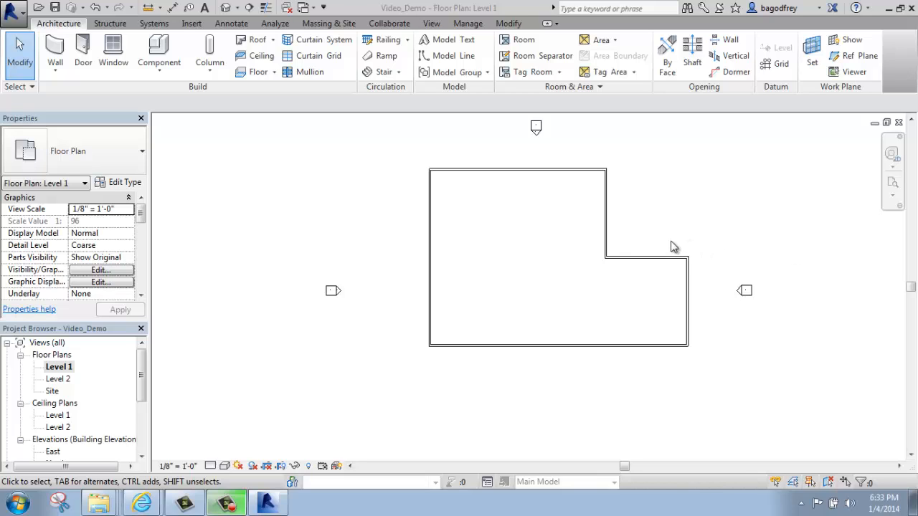
{"action": "mouse_move", "coordinate": [669, 268]}
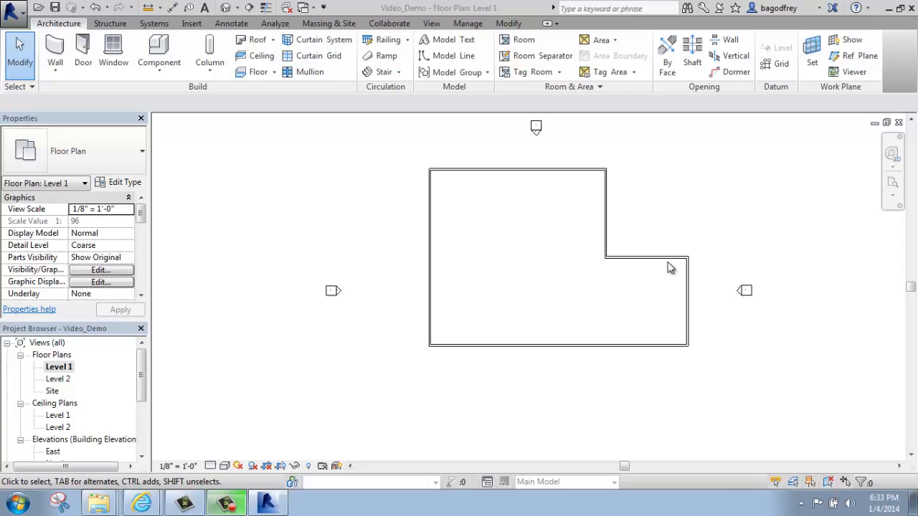
{"action": "mouse_move", "coordinate": [663, 275]}
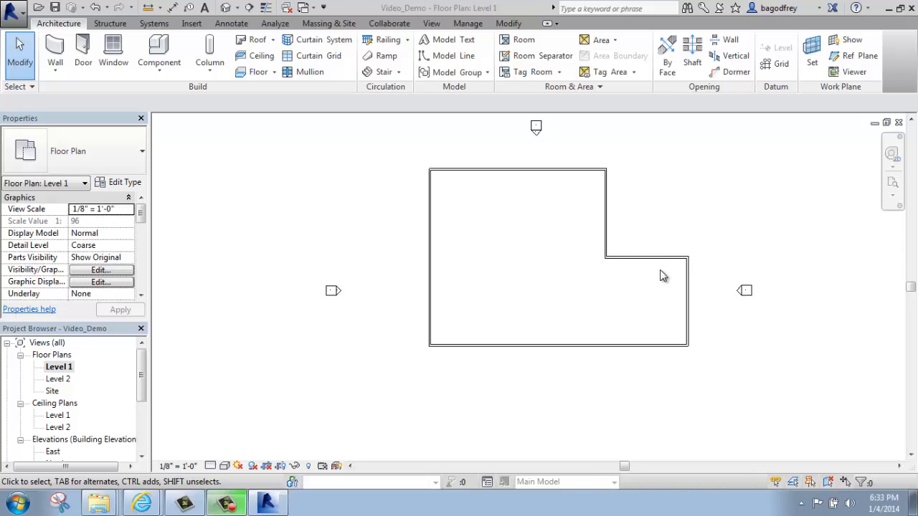
{"action": "mouse_move", "coordinate": [605, 316]}
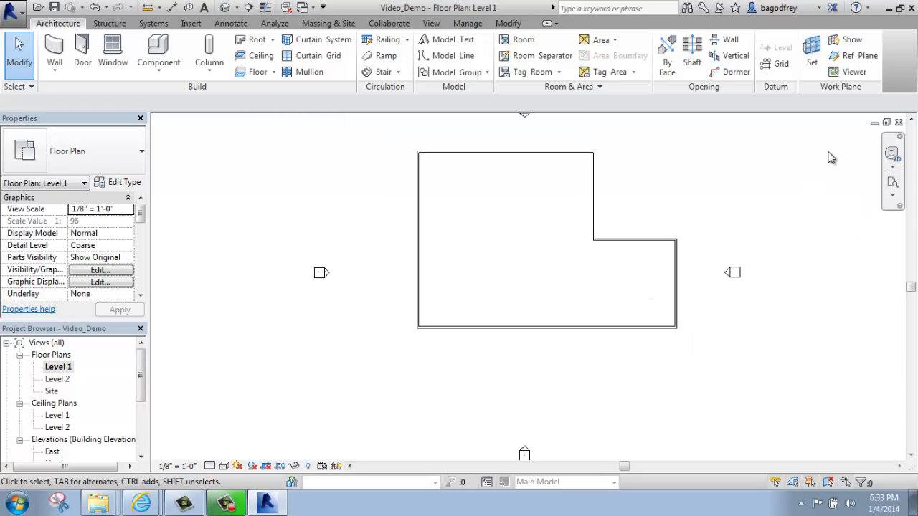
{"action": "mouse_move", "coordinate": [878, 194]}
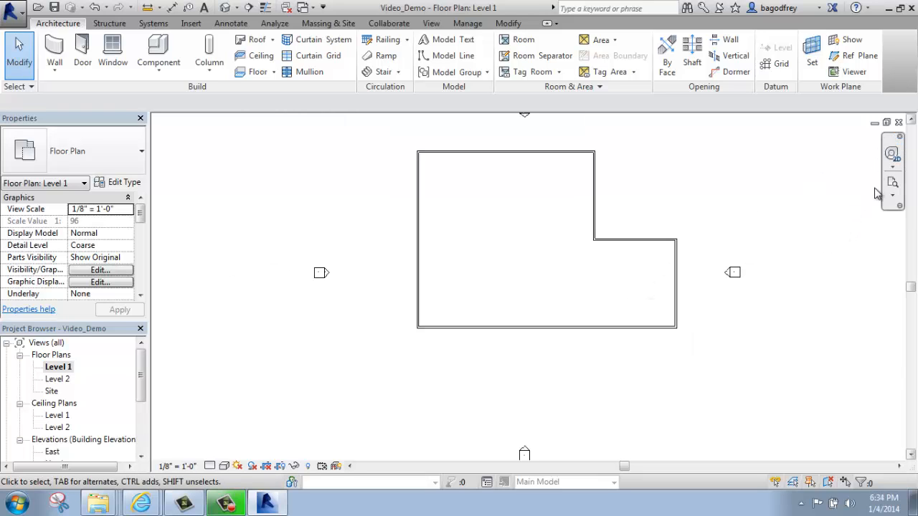
{"action": "mouse_move", "coordinate": [892, 184]}
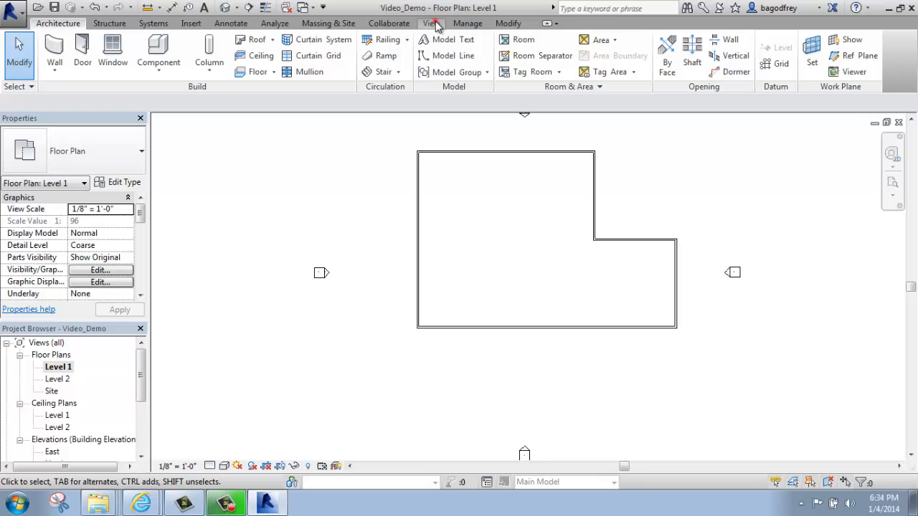
- Review the User Interface list on the View ribbon, confirming Navigation Bar stays shown
{"action": "left_click", "coordinate": [430, 22]}
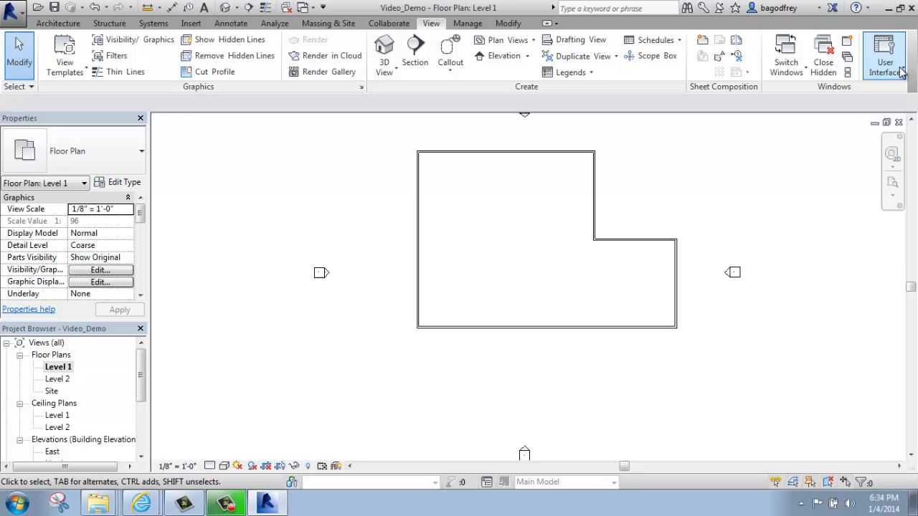
{"action": "left_click", "coordinate": [883, 56]}
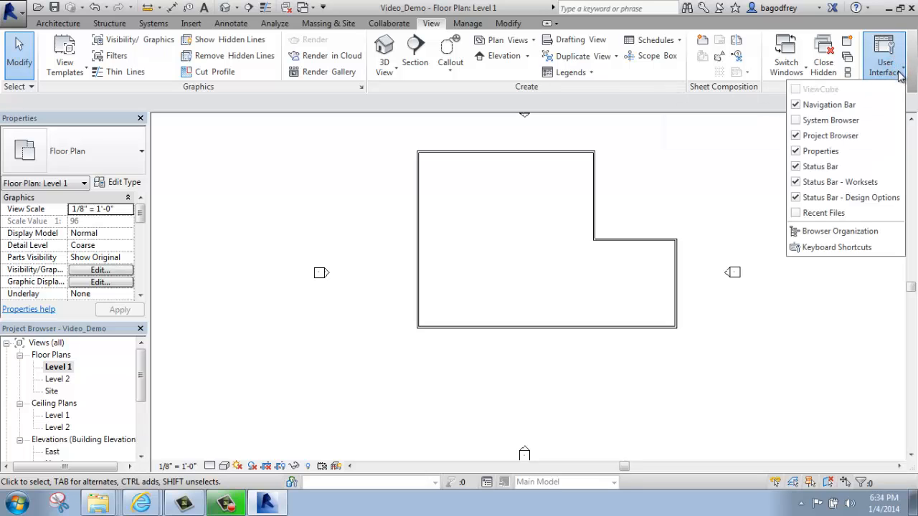
{"action": "mouse_move", "coordinate": [829, 103]}
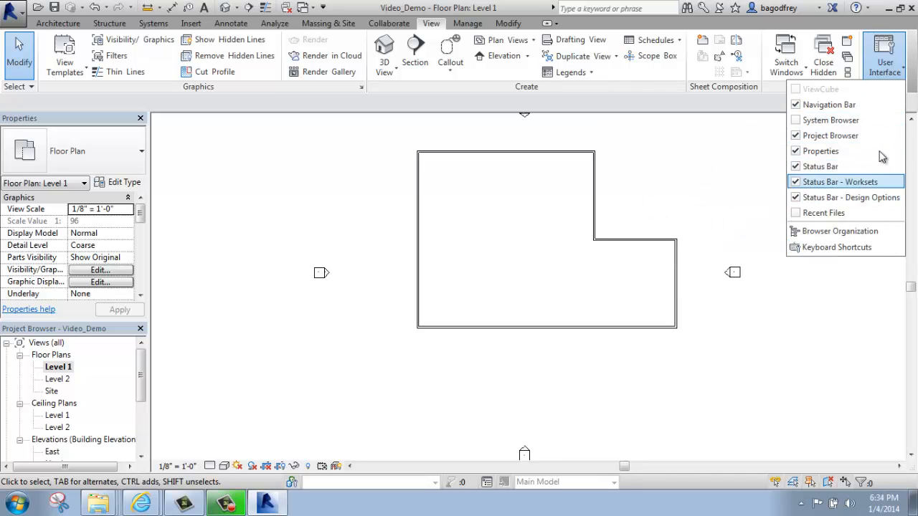
{"action": "mouse_move", "coordinate": [828, 103]}
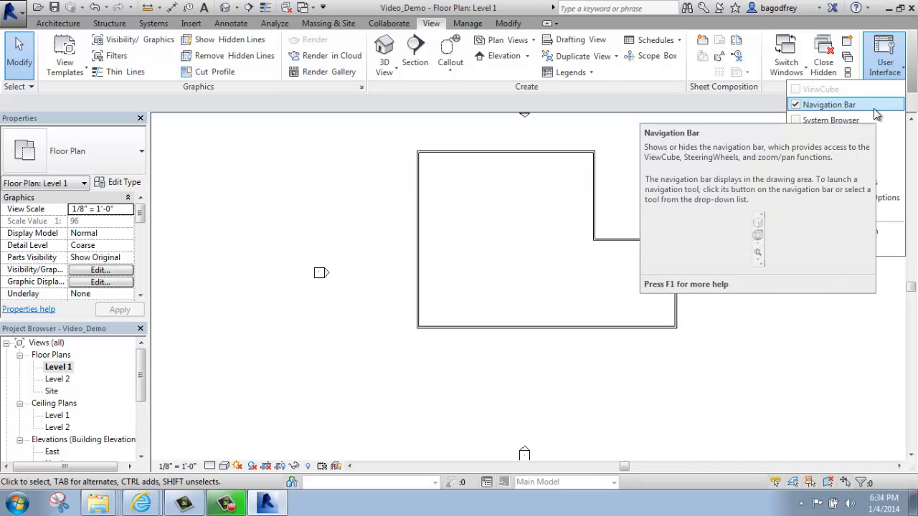
{"action": "mouse_move", "coordinate": [876, 114]}
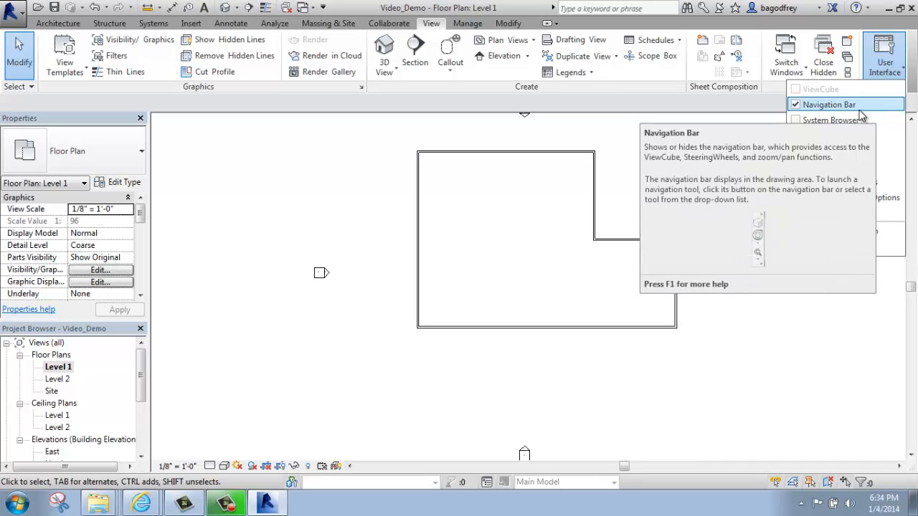
{"action": "left_click", "coordinate": [829, 104]}
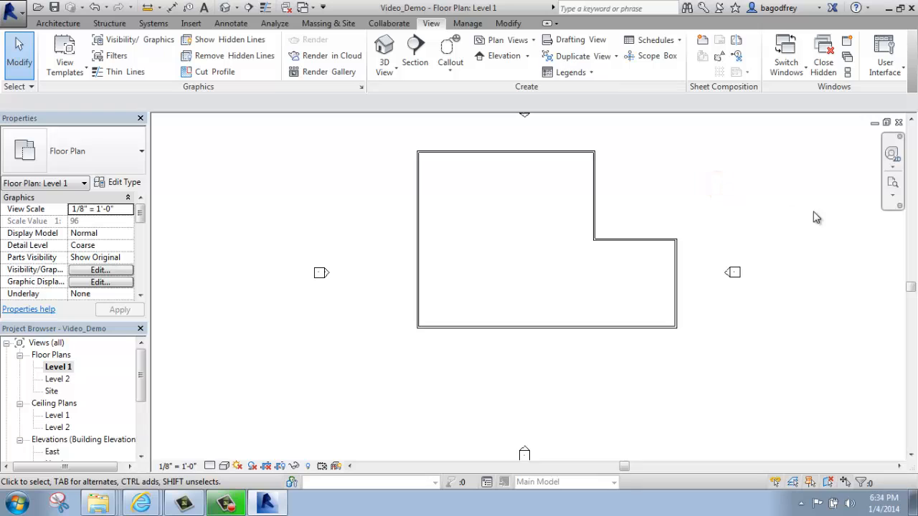
{"action": "mouse_move", "coordinate": [651, 160]}
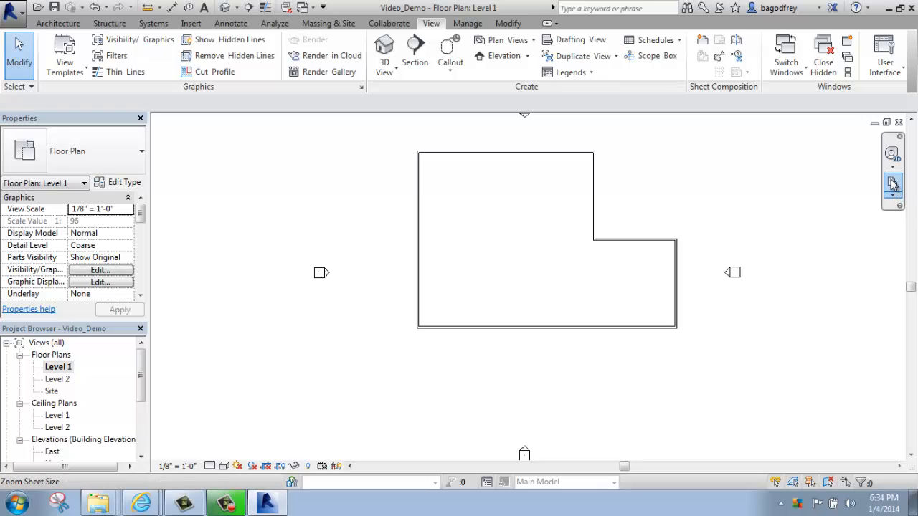
{"action": "mouse_move", "coordinate": [892, 184]}
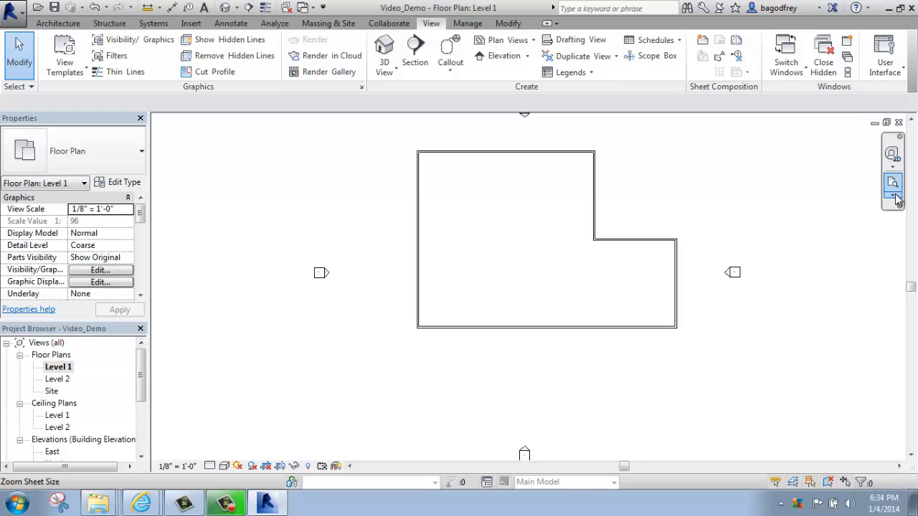
- Use Zoom in Region with a rectangle around the L-shaped building to enlarge it
{"action": "left_click", "coordinate": [892, 193]}
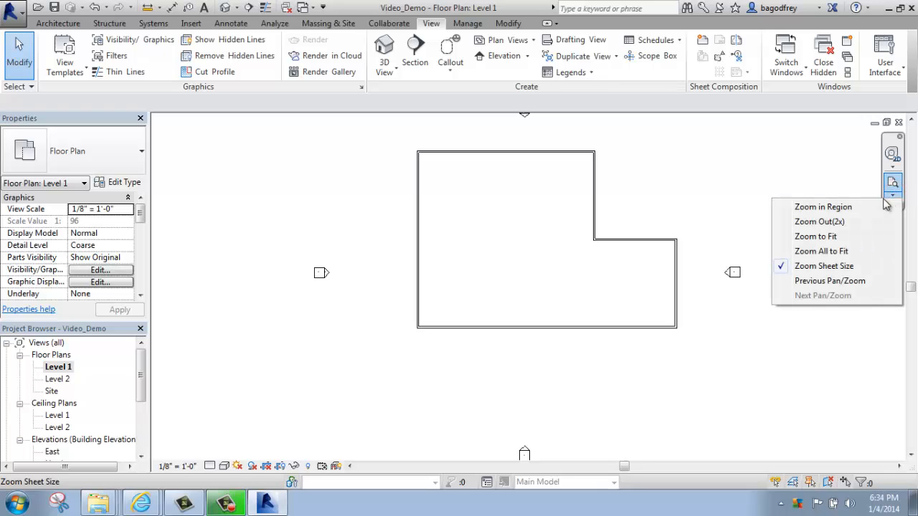
{"action": "mouse_move", "coordinate": [828, 280]}
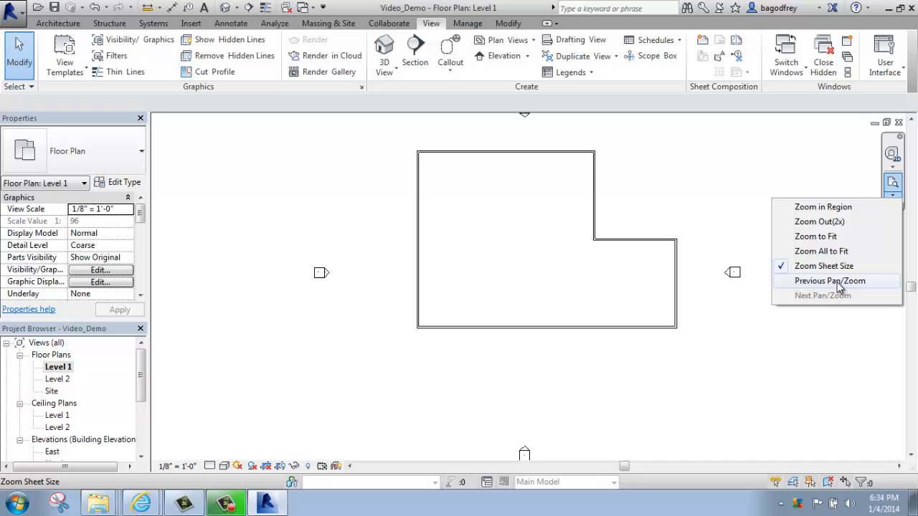
{"action": "mouse_move", "coordinate": [840, 211]}
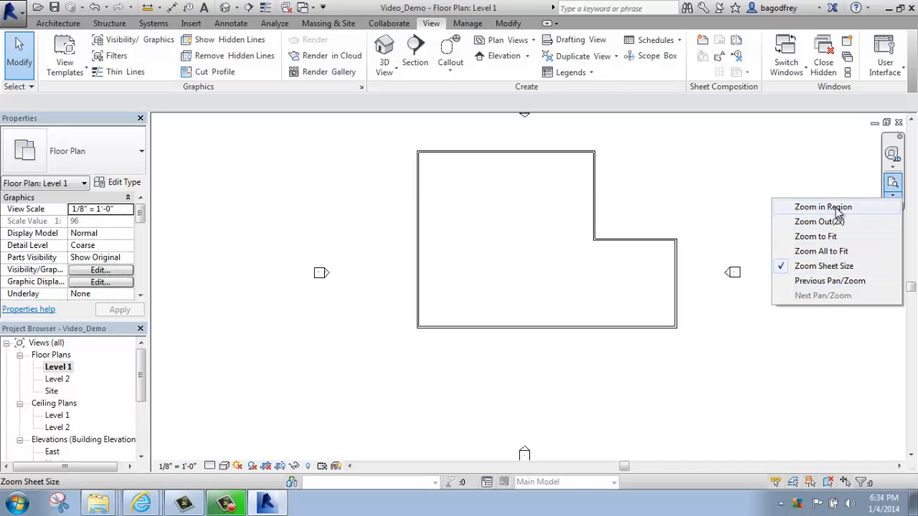
{"action": "left_click", "coordinate": [823, 207]}
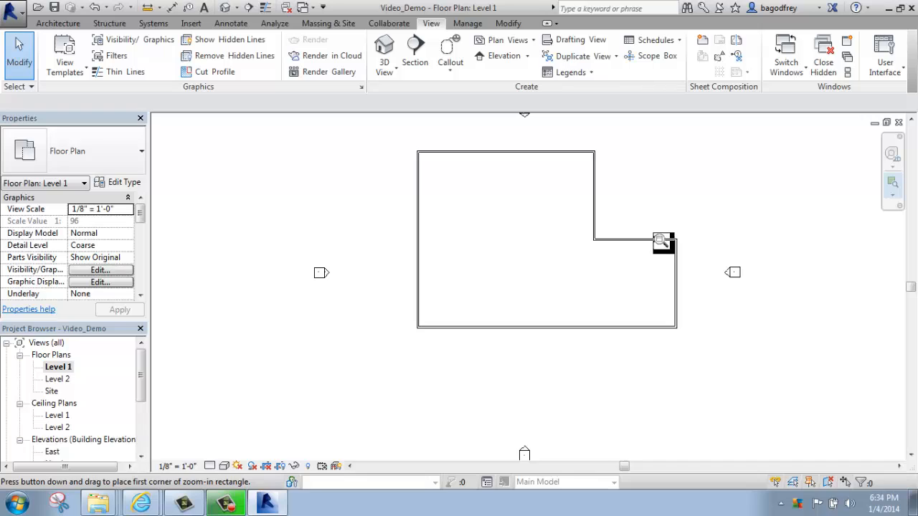
{"action": "mouse_move", "coordinate": [642, 224]}
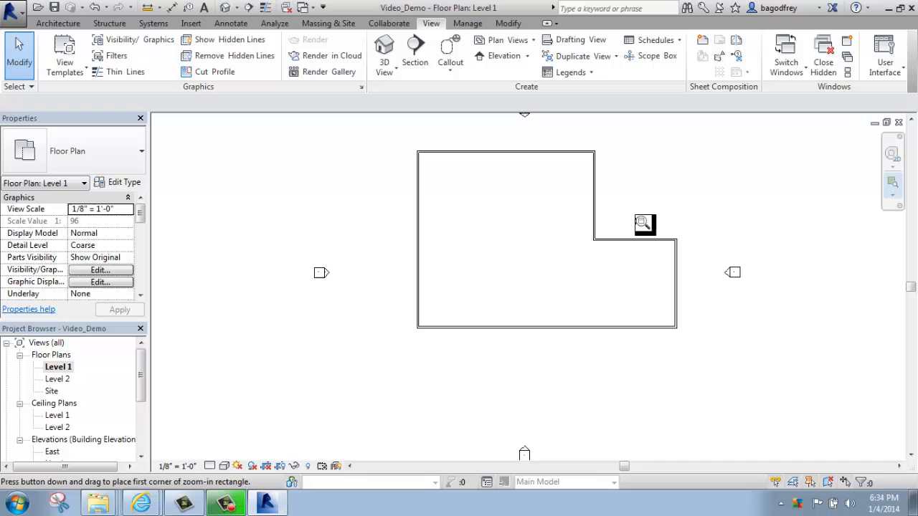
{"action": "left_click_drag", "start_coordinate": [643, 222], "coordinate": [691, 269]}
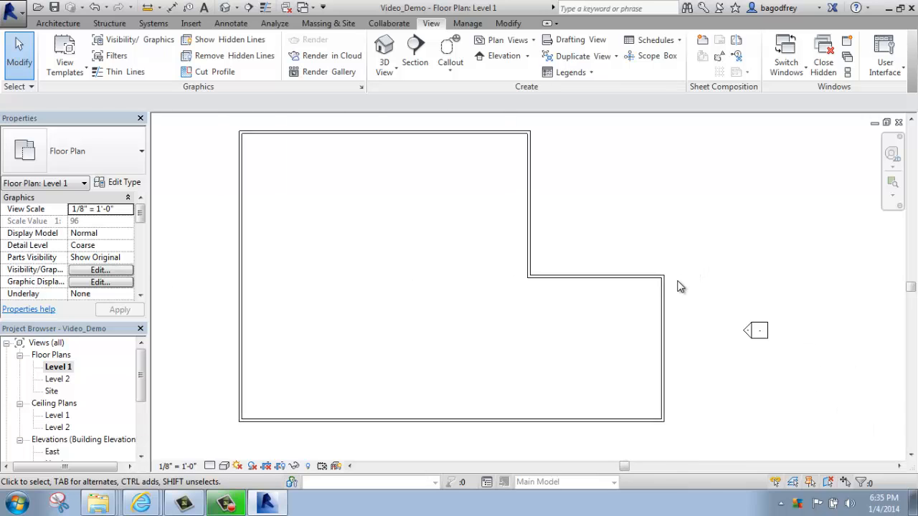
- Zoom out by half repeatedly until the building looks small, then pick Zoom in Region
{"action": "left_click", "coordinate": [892, 187]}
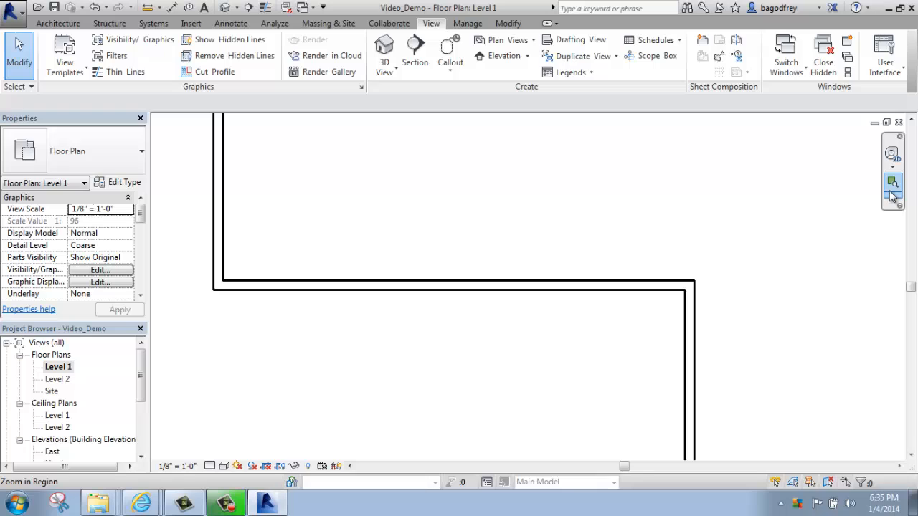
{"action": "left_click", "coordinate": [892, 185]}
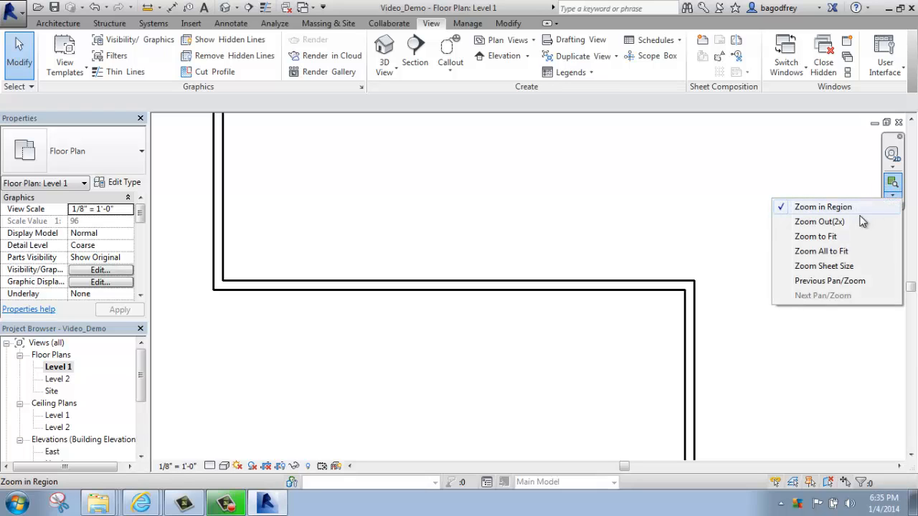
{"action": "left_click", "coordinate": [819, 221]}
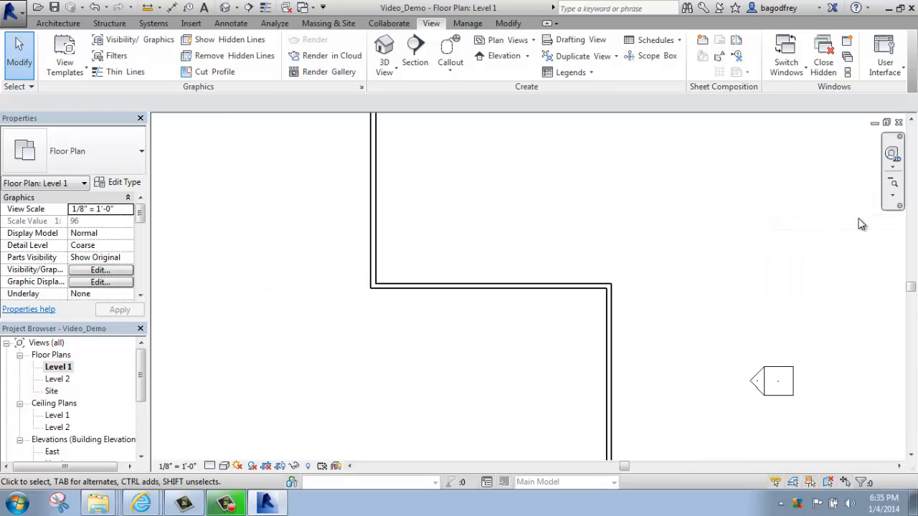
{"action": "left_click", "coordinate": [891, 185]}
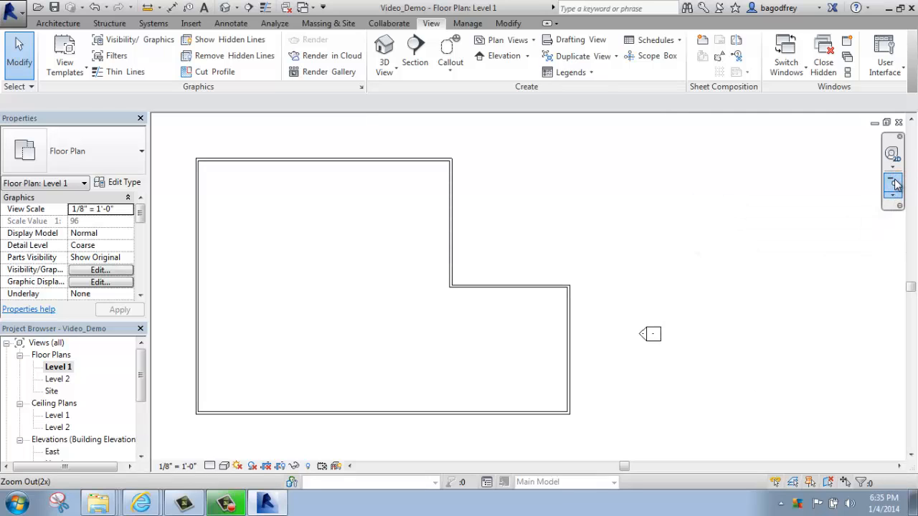
{"action": "left_click", "coordinate": [892, 184]}
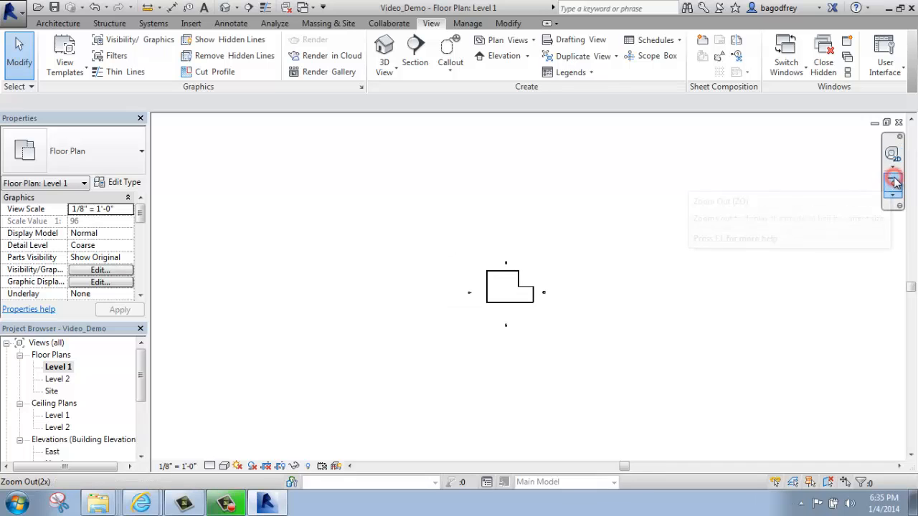
{"action": "left_click", "coordinate": [891, 183]}
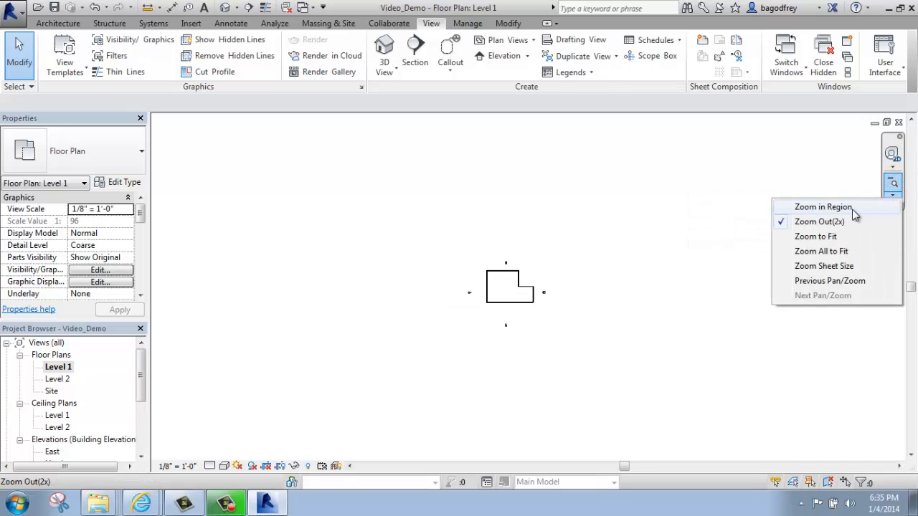
{"action": "left_click", "coordinate": [823, 206]}
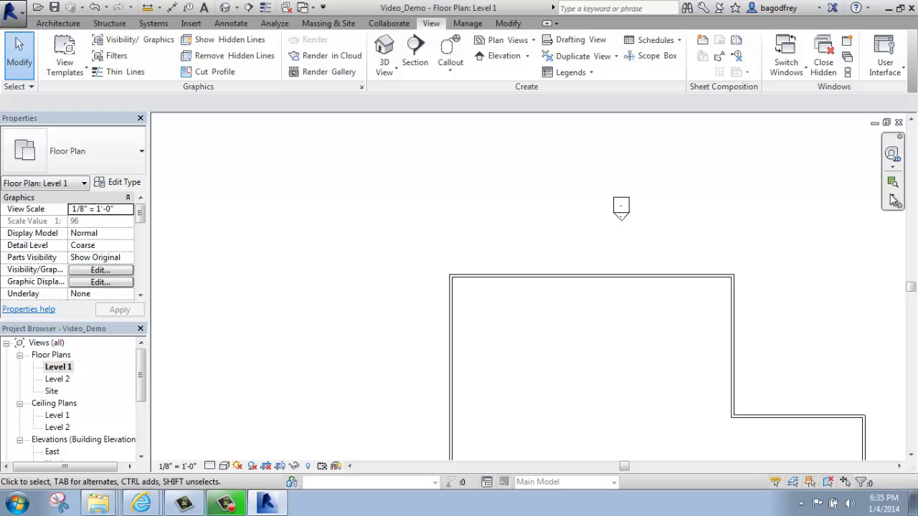
- Apply Zoom to Fit, then Zoom Sheet Size, and return to fitting the whole building
{"action": "left_click", "coordinate": [892, 185]}
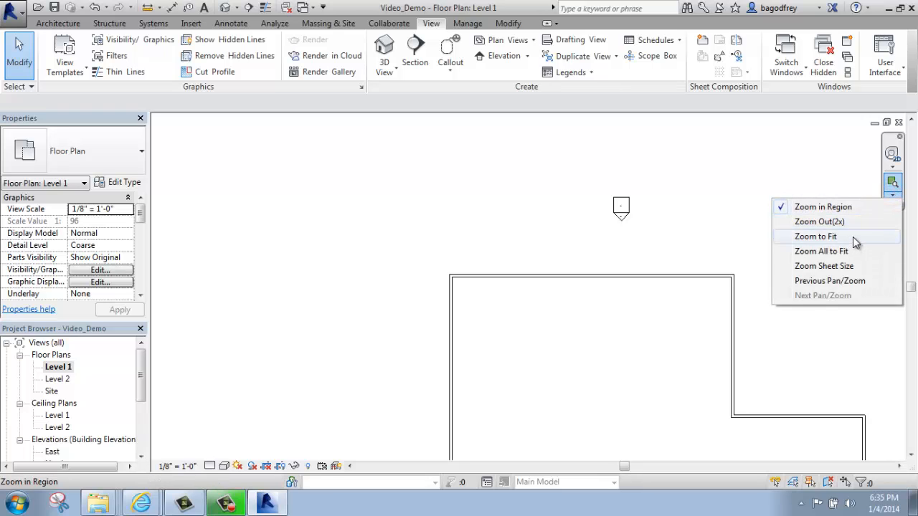
{"action": "left_click", "coordinate": [814, 235]}
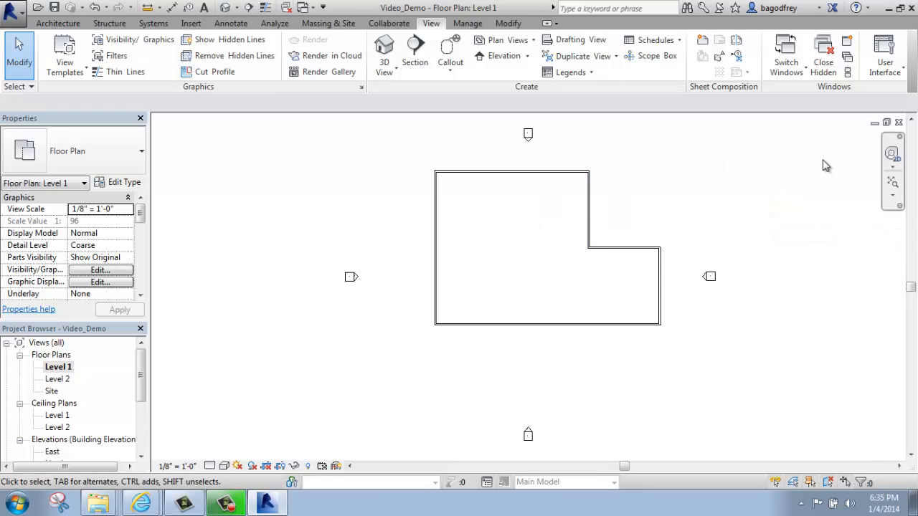
{"action": "mouse_move", "coordinate": [892, 183]}
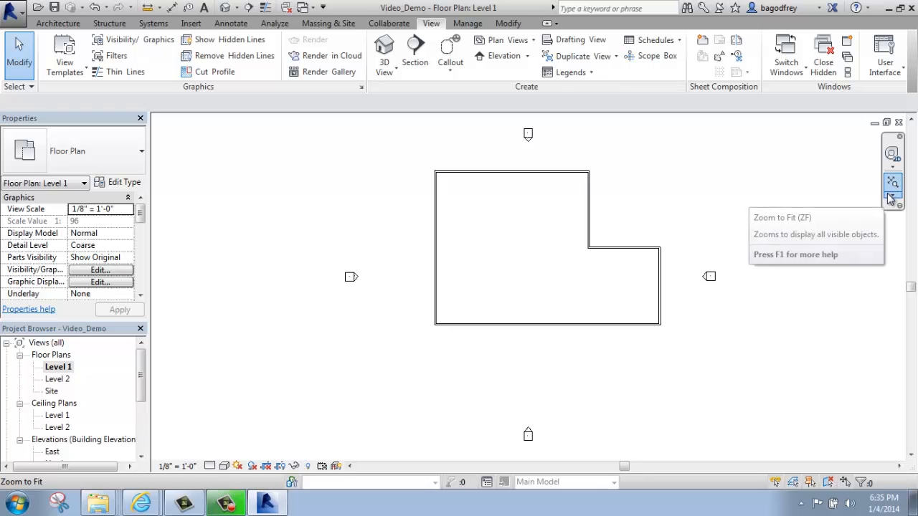
{"action": "left_click", "coordinate": [892, 181]}
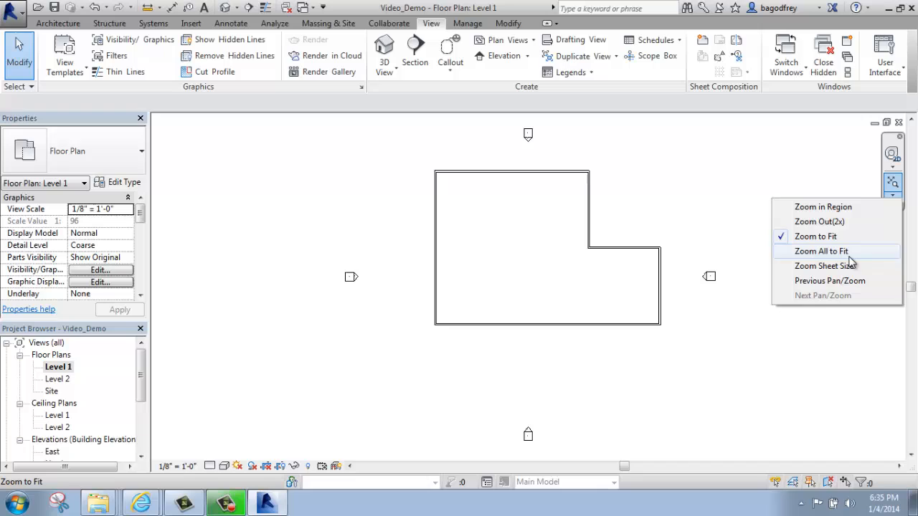
{"action": "mouse_move", "coordinate": [825, 266]}
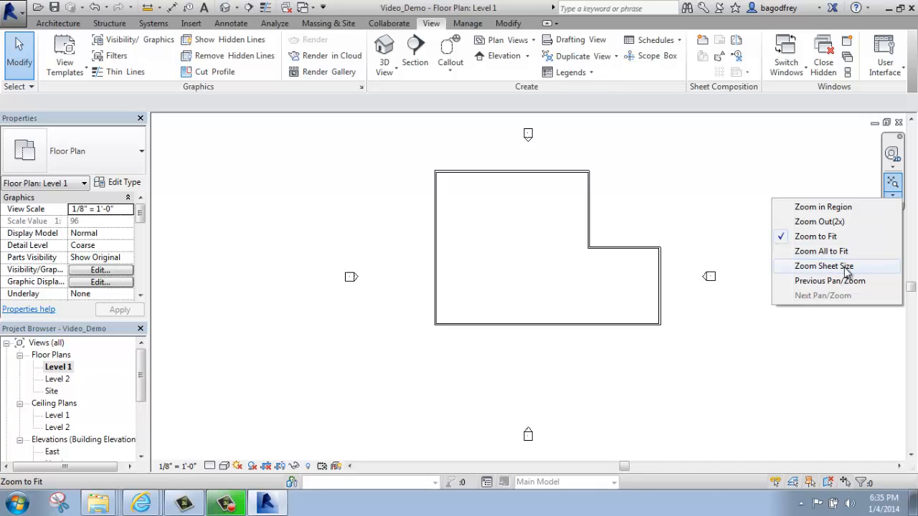
{"action": "left_click", "coordinate": [825, 265]}
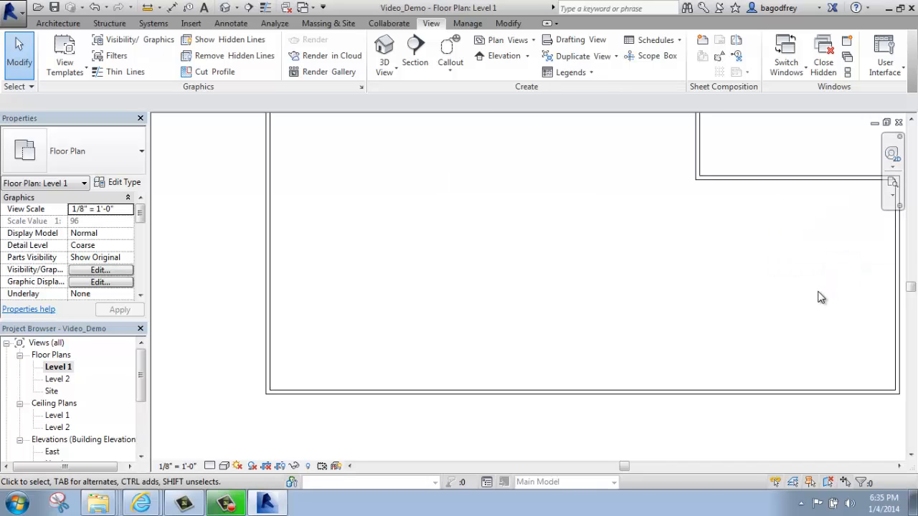
{"action": "left_click", "coordinate": [892, 184]}
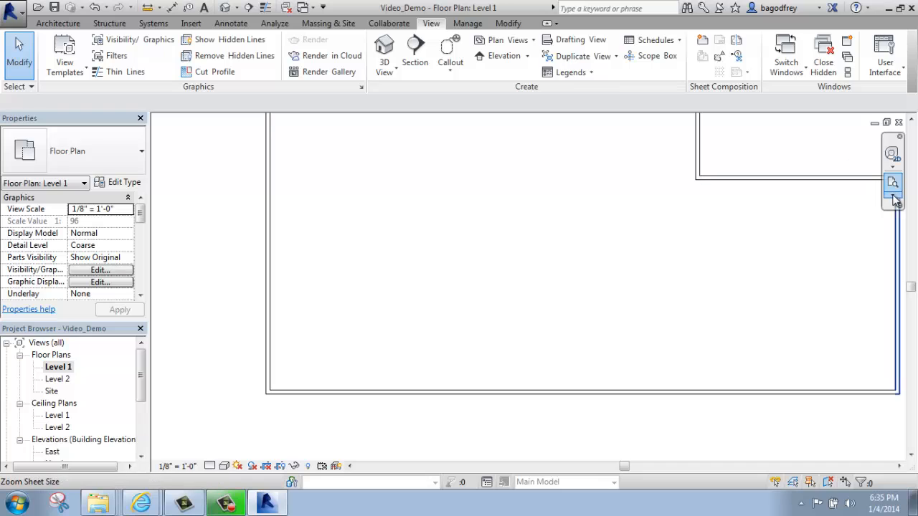
{"action": "left_click", "coordinate": [891, 183]}
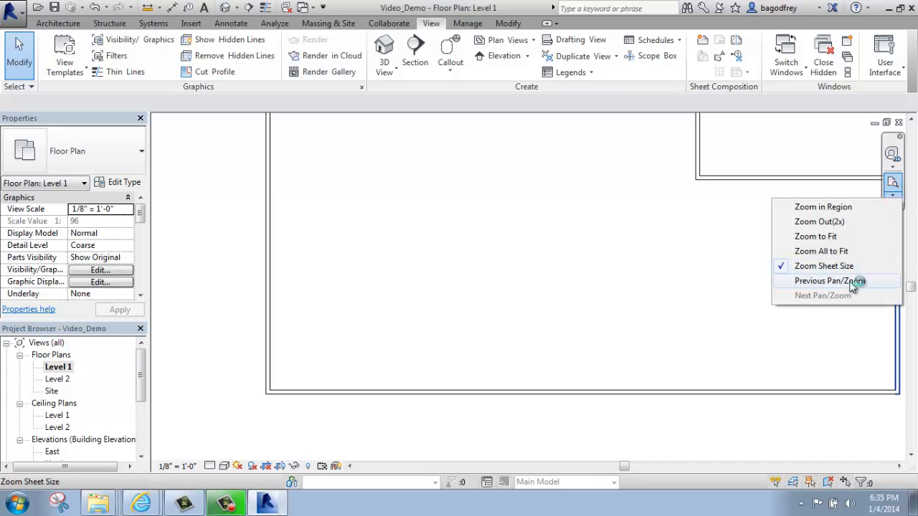
{"action": "left_click", "coordinate": [824, 279]}
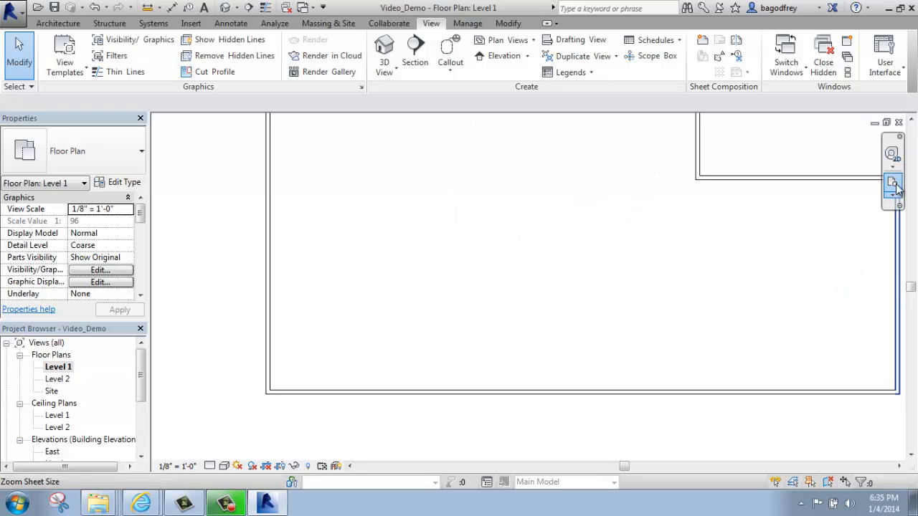
{"action": "left_click", "coordinate": [892, 192]}
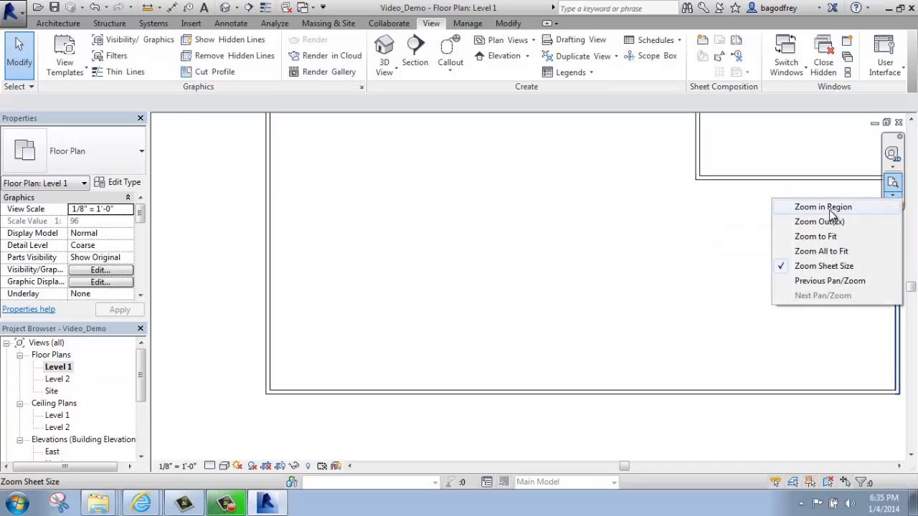
{"action": "left_click", "coordinate": [814, 235]}
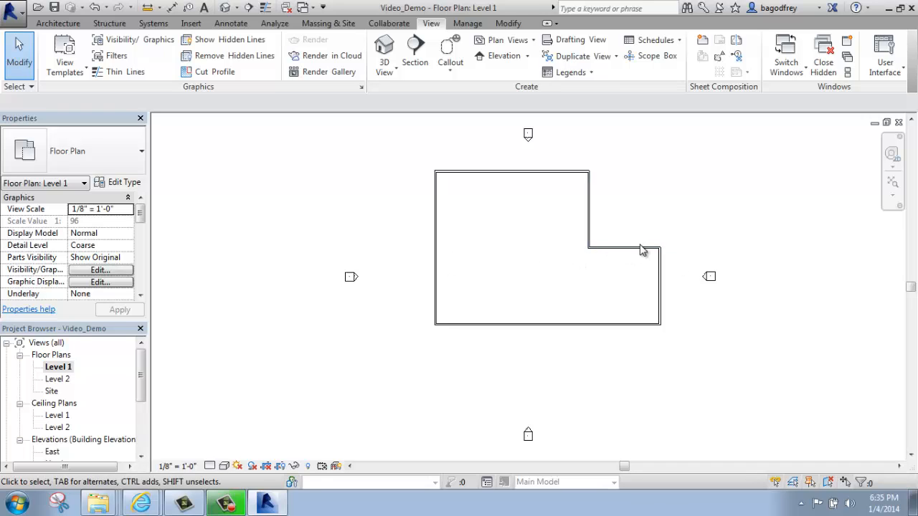
{"action": "mouse_move", "coordinate": [620, 285]}
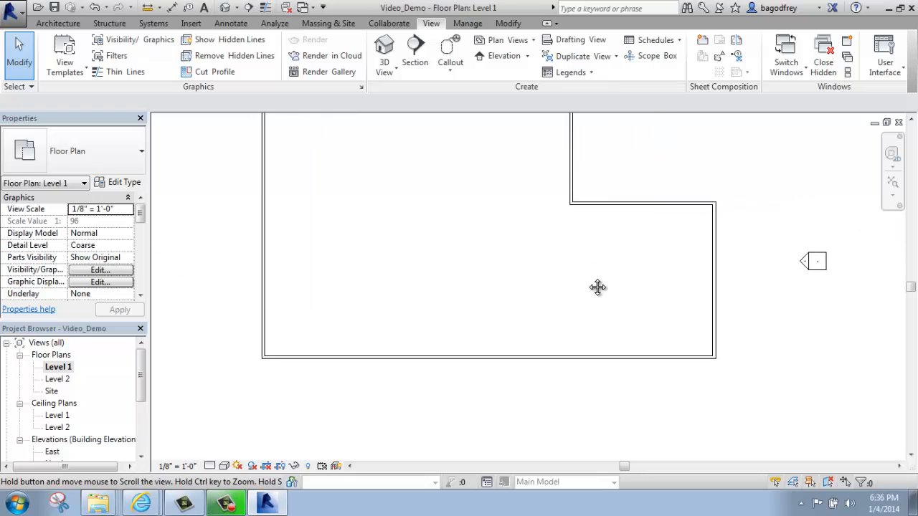
{"action": "mouse_move", "coordinate": [892, 183]}
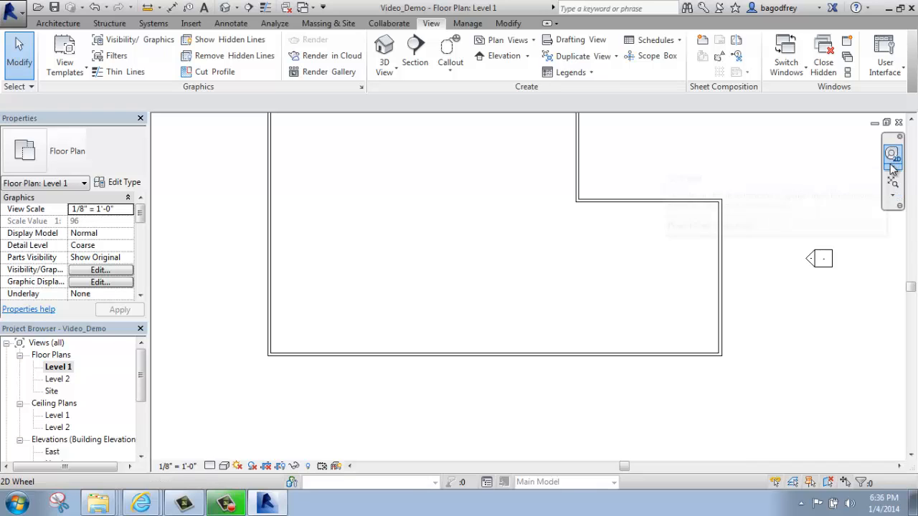
- Show the list of SteeringWheels types from the navigation bar
{"action": "left_click", "coordinate": [892, 172]}
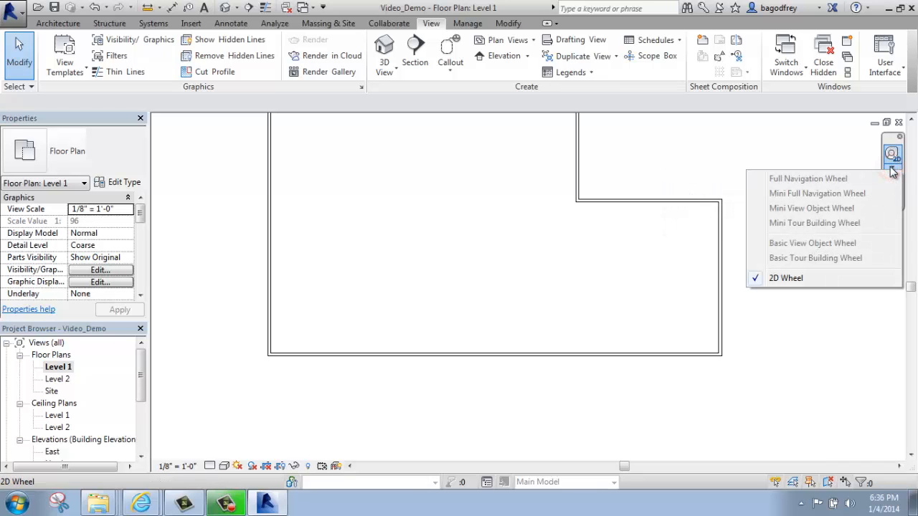
{"action": "mouse_move", "coordinate": [898, 157]}
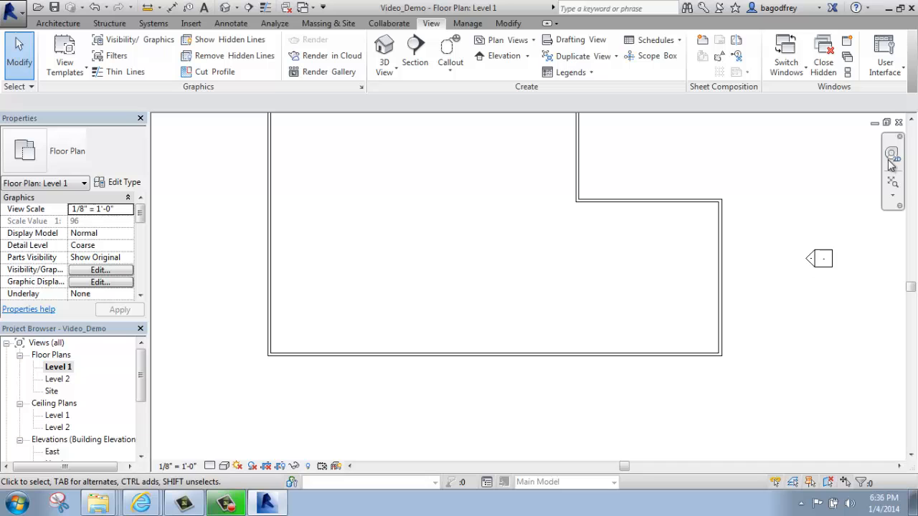
{"action": "mouse_move", "coordinate": [850, 166]}
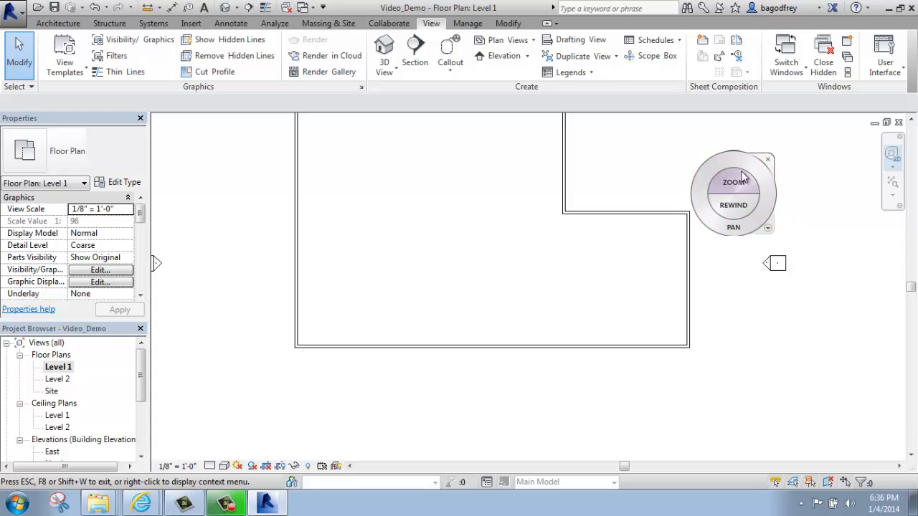
{"action": "mouse_move", "coordinate": [734, 185]}
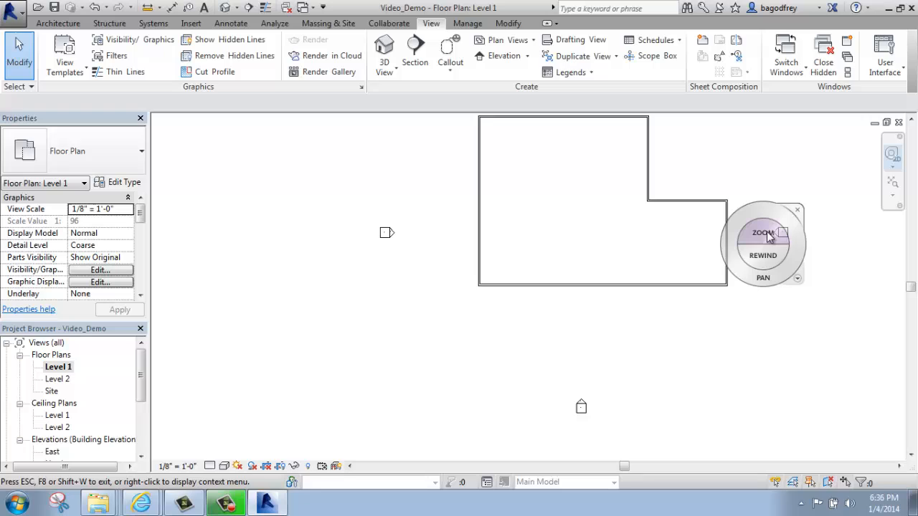
{"action": "mouse_move", "coordinate": [780, 218]}
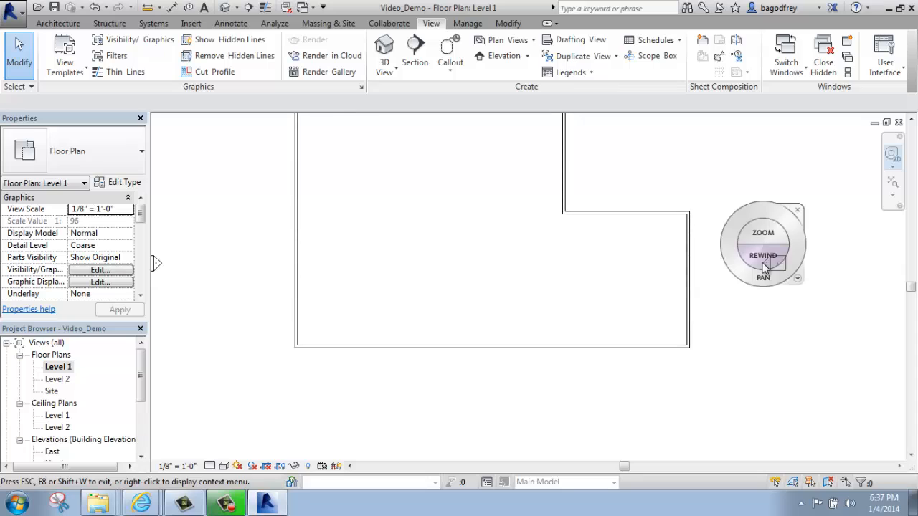
- Rewind to the earlier close-up, pan around the right wing, and dismiss the 2D wheel
{"action": "left_click_drag", "start_coordinate": [763, 269], "coordinate": [640, 269]}
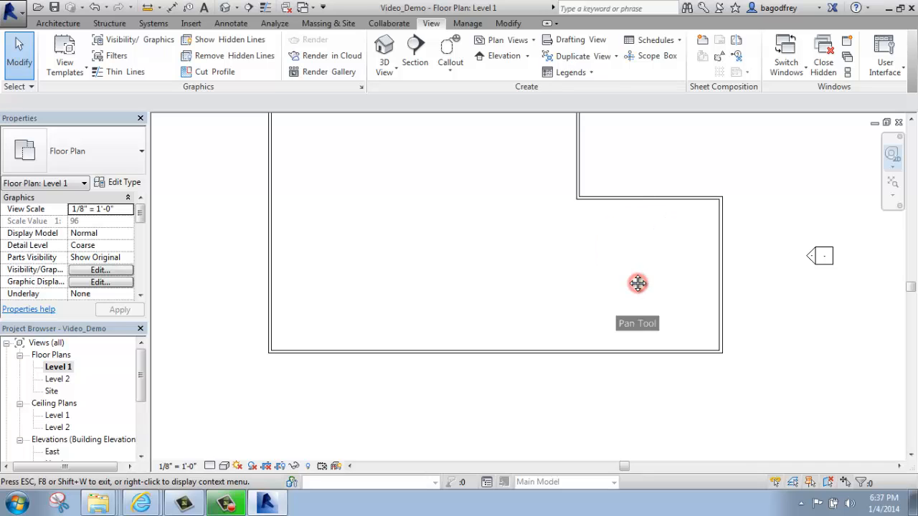
{"action": "left_click_drag", "start_coordinate": [637, 283], "coordinate": [688, 292]}
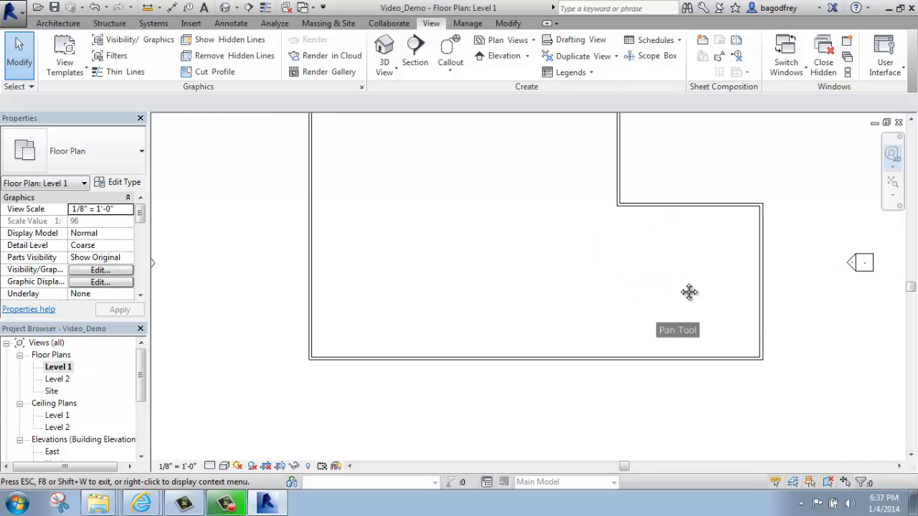
{"action": "left_click_drag", "start_coordinate": [688, 292], "coordinate": [762, 360]}
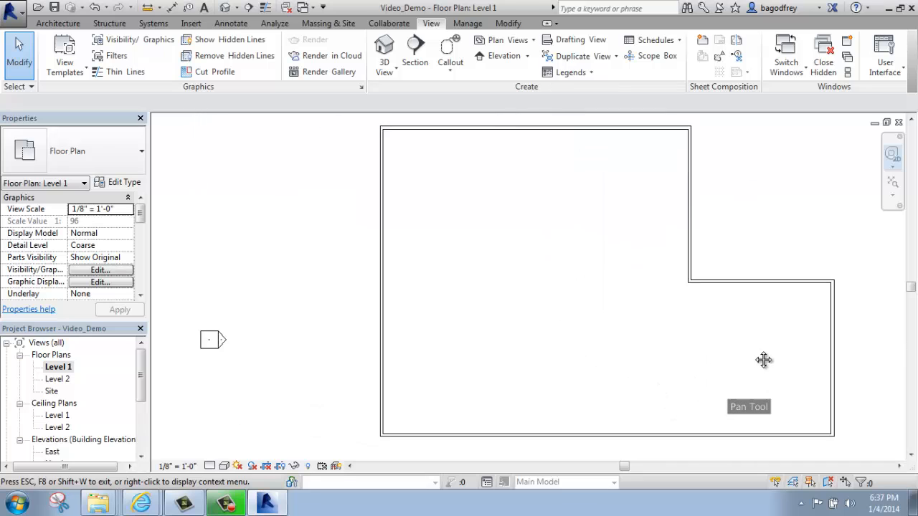
{"action": "left_click_drag", "start_coordinate": [763, 359], "coordinate": [691, 350]}
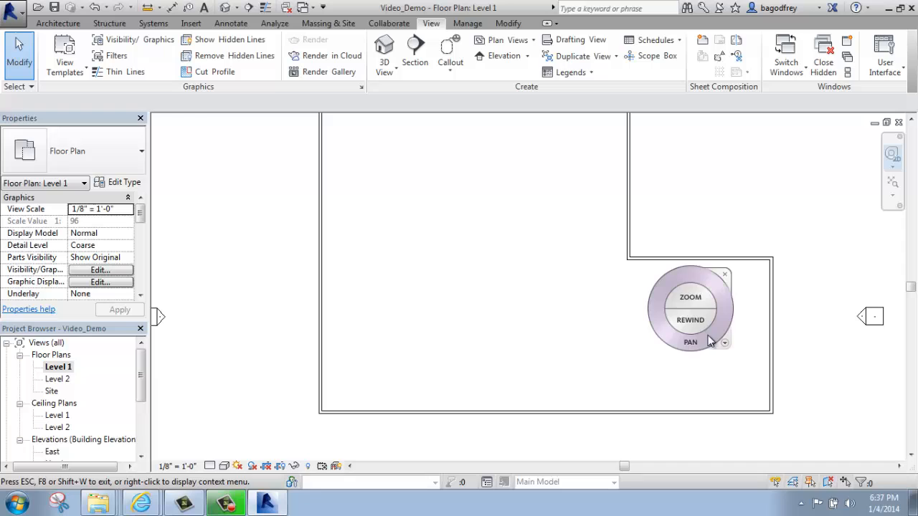
{"action": "left_click", "coordinate": [724, 275]}
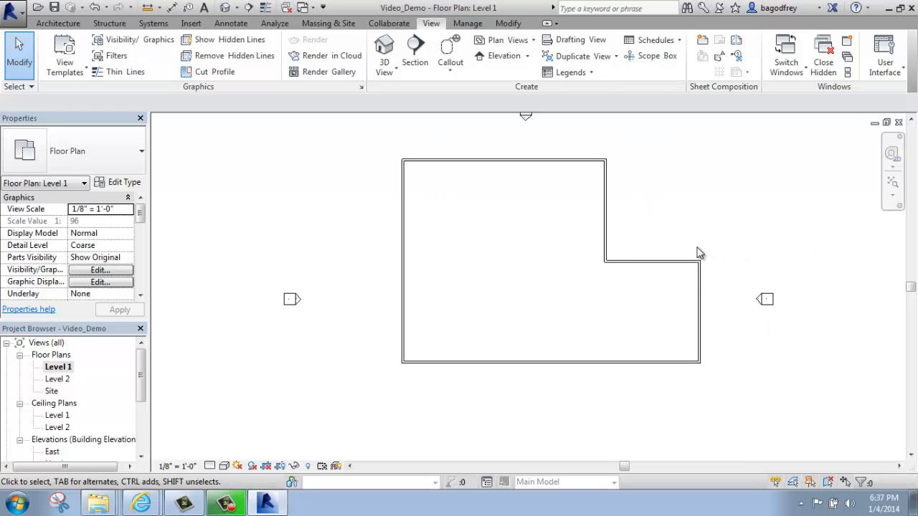
{"action": "mouse_move", "coordinate": [593, 251]}
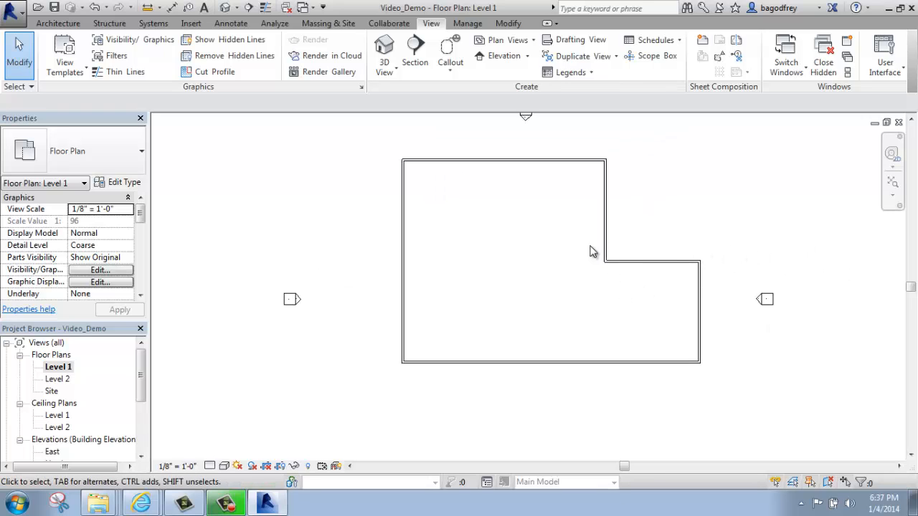
{"action": "mouse_move", "coordinate": [602, 295]}
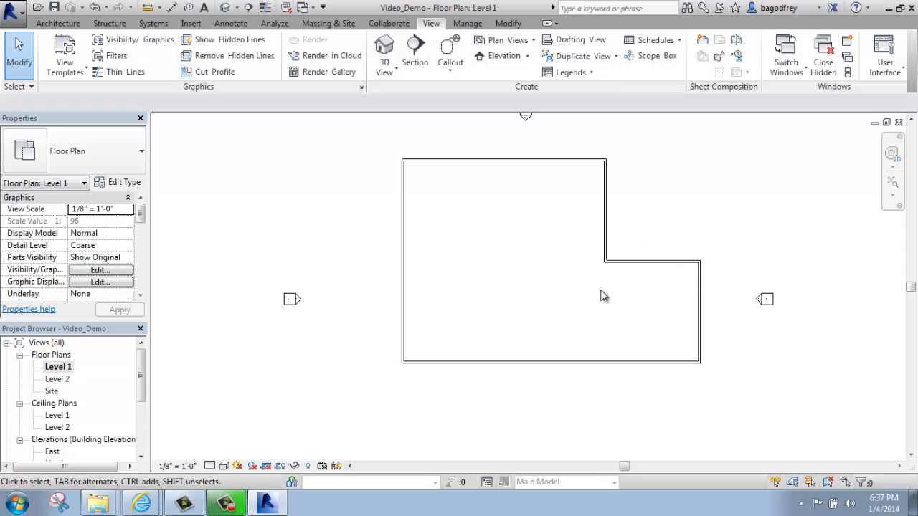
{"action": "mouse_move", "coordinate": [536, 341]}
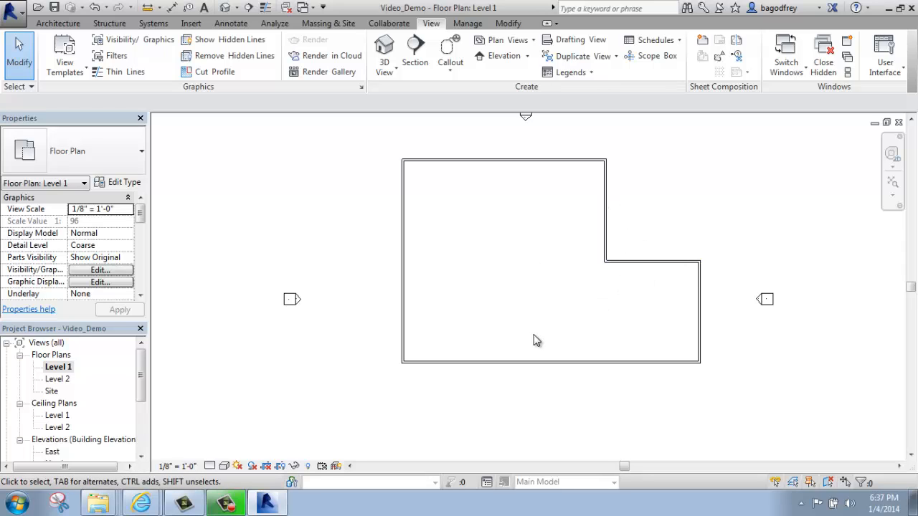
{"action": "mouse_move", "coordinate": [514, 309]}
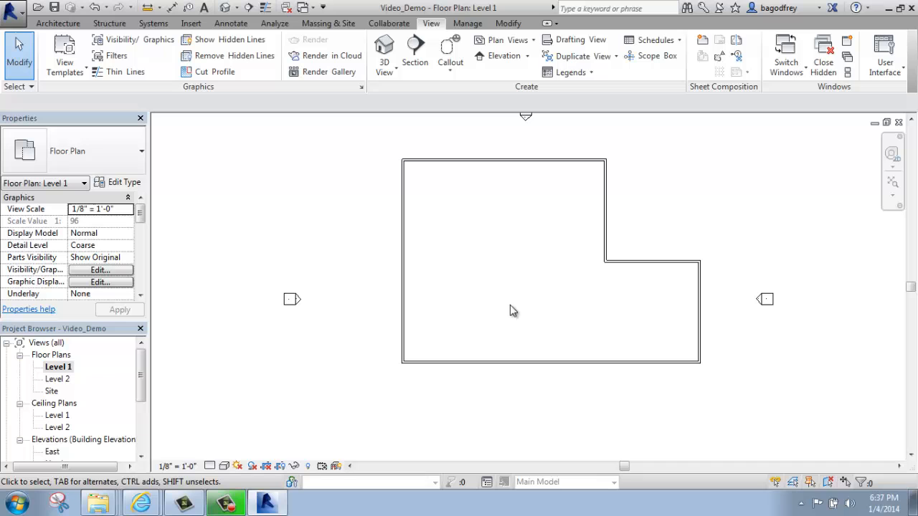